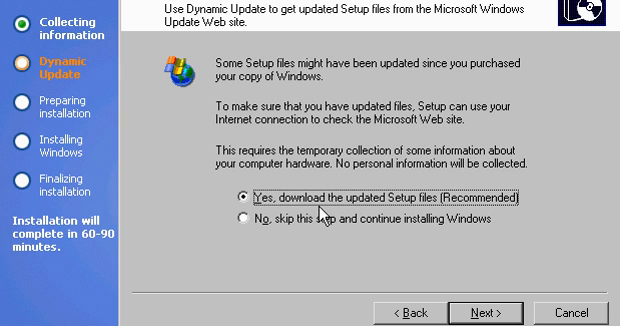
mouse_move(292, 236)
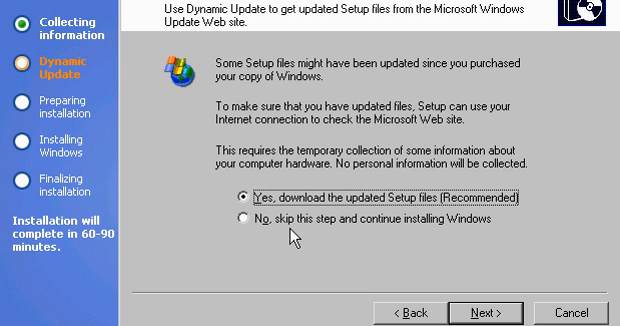
mouse_move(312, 222)
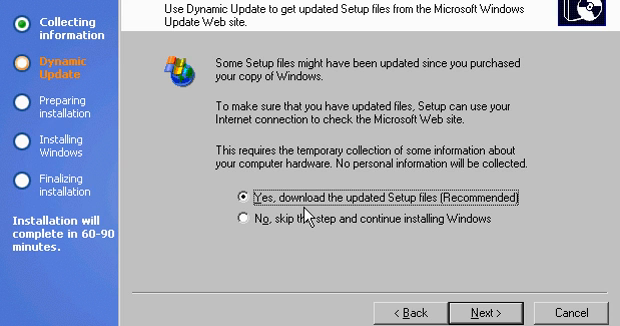
mouse_move(344, 232)
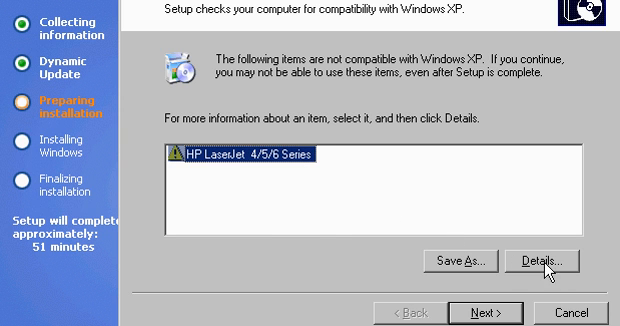
left_click(544, 260)
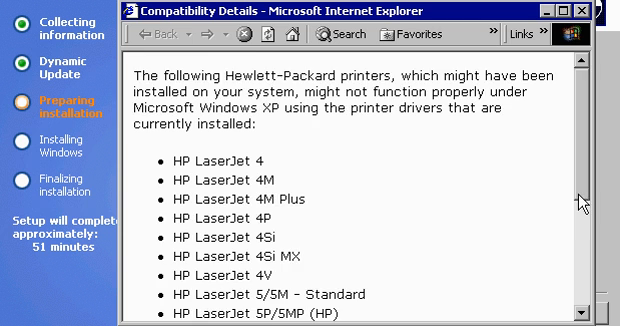
scroll("down", 3)
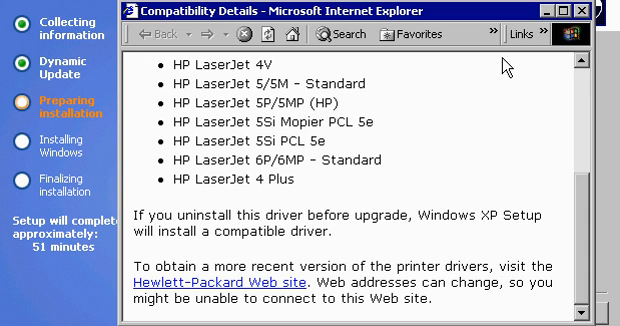
left_click(588, 10)
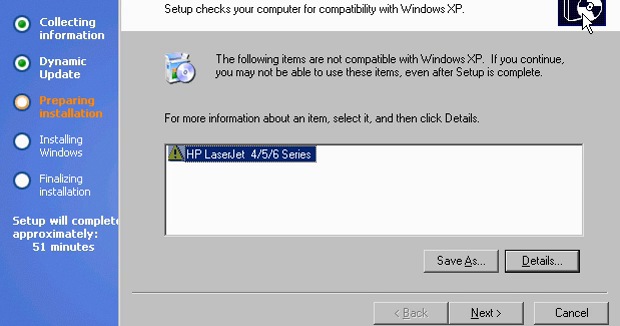